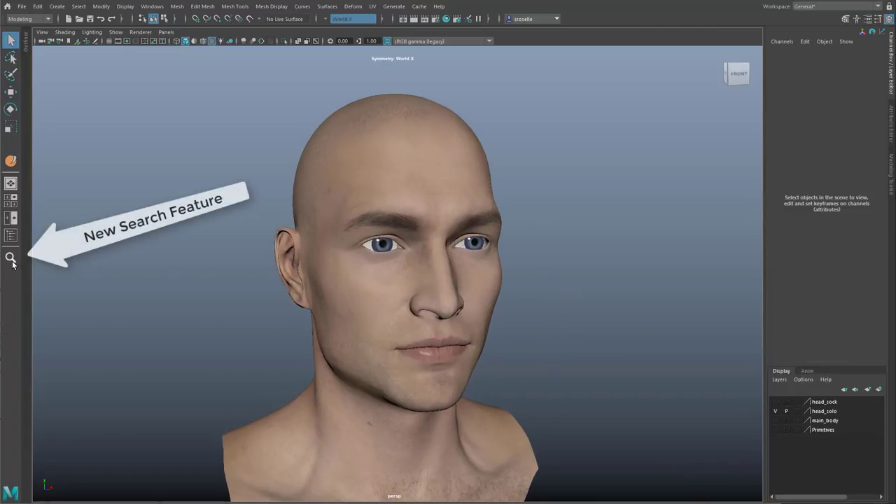
mouse_move(11, 257)
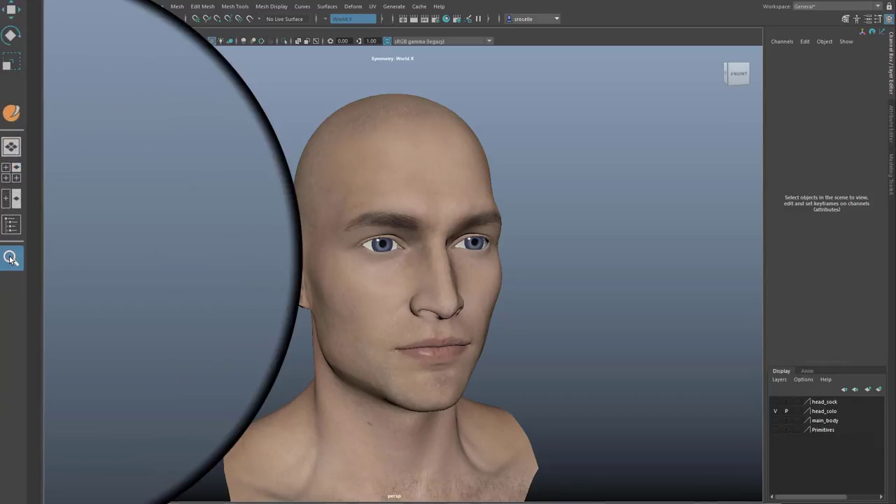
Step: Search for a deformer and apply Delta Mush to the LeatherSuit mesh
text(she)
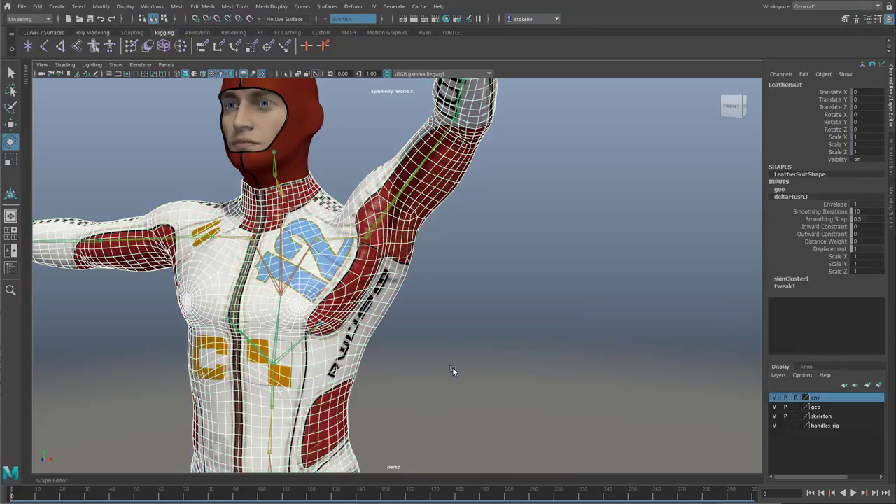
Step: Create a wrist locator via search and point-constrain ikHandle1 to it
click(818, 211)
text(loca)
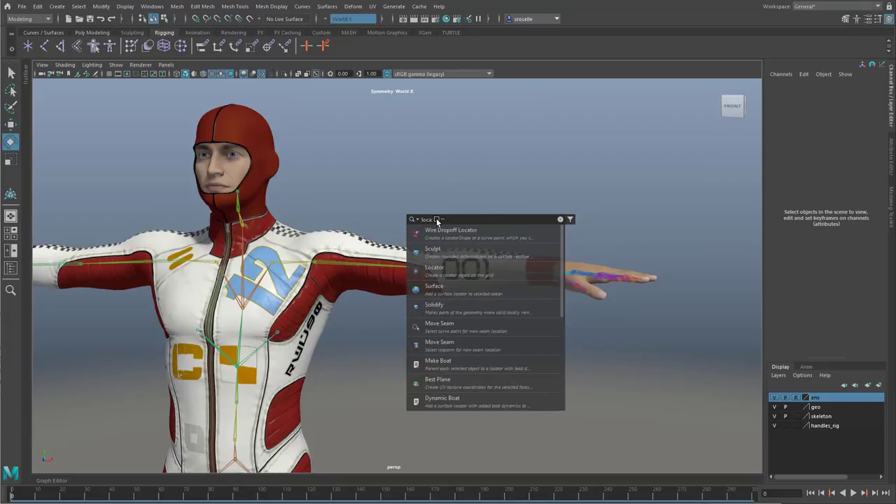
click(434, 269)
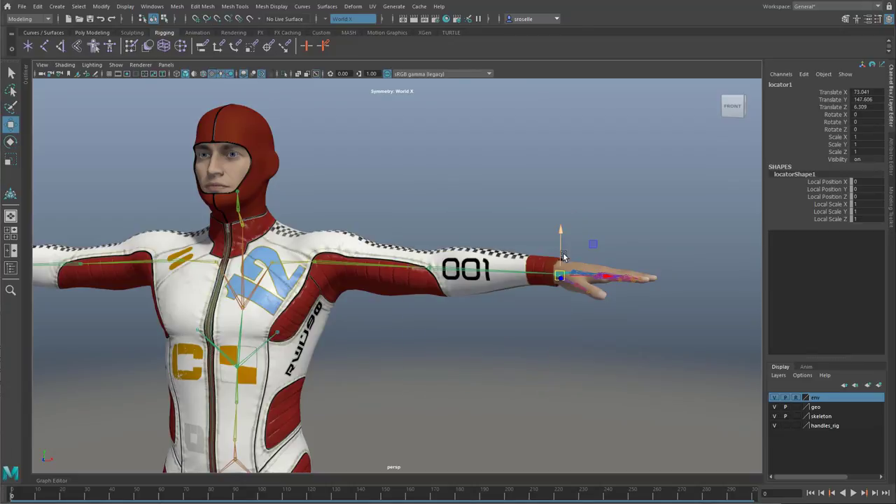
click(420, 210)
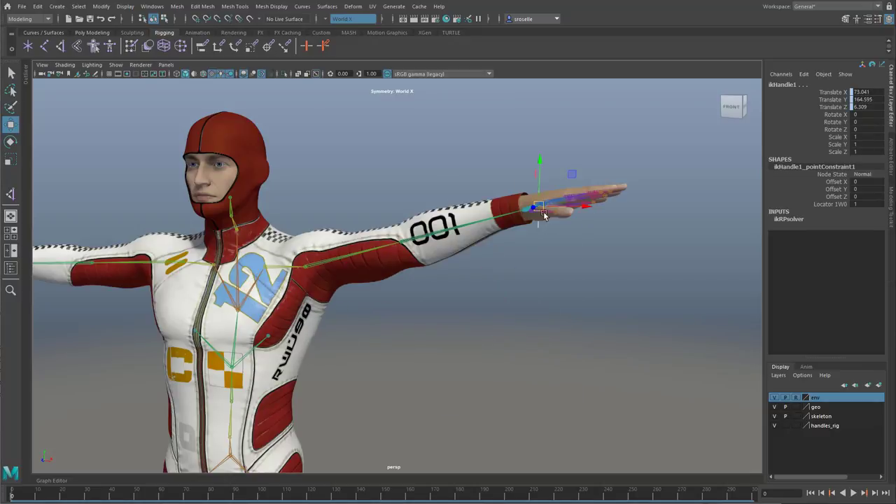
Step: Lower the arm by moving locator1, then view its curves in the Graph Editor
drag(539, 207, 403, 364)
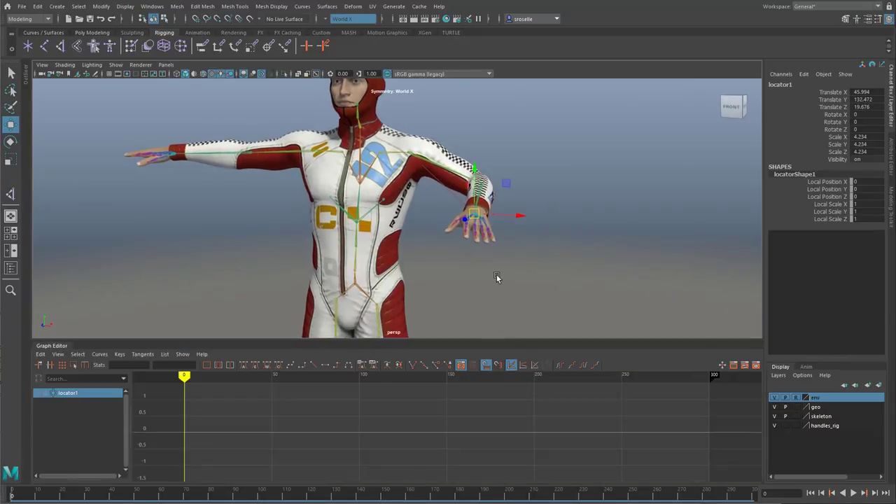
drag(185, 375, 254, 375)
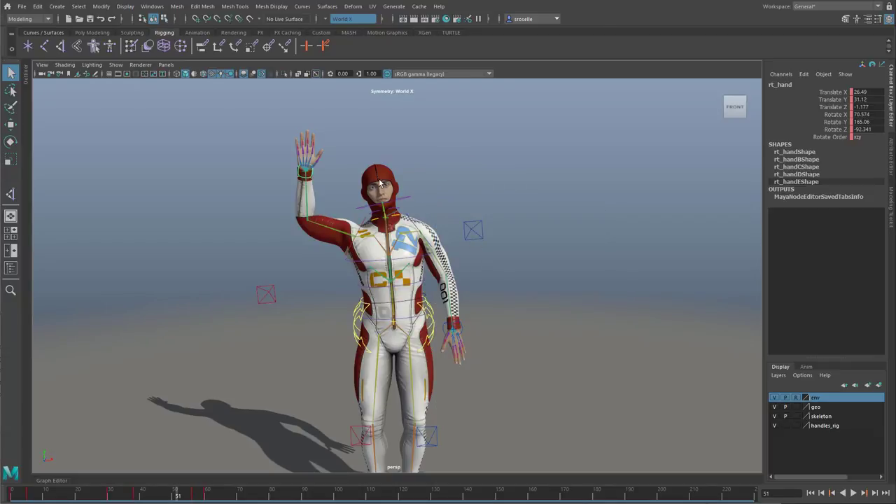
Step: Deselect rt_hand and select directionalLight1 from the 'light' search results
click(487, 203)
text(light)
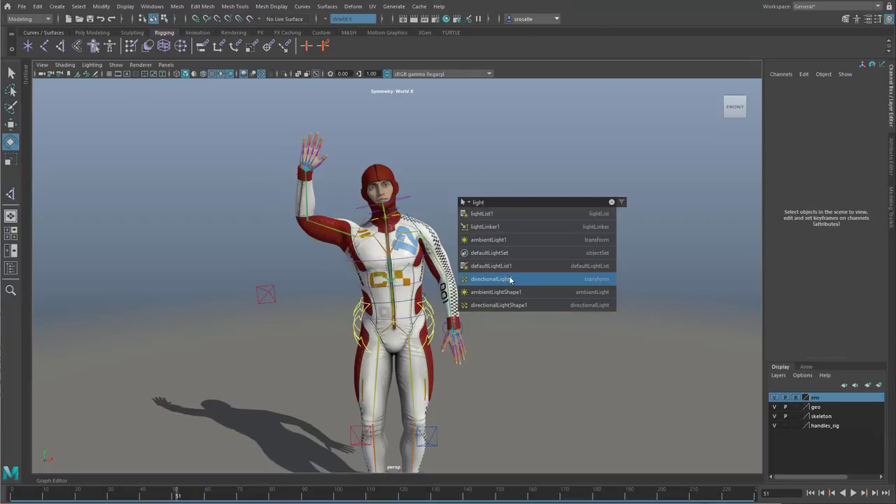
click(490, 279)
text(hyper)
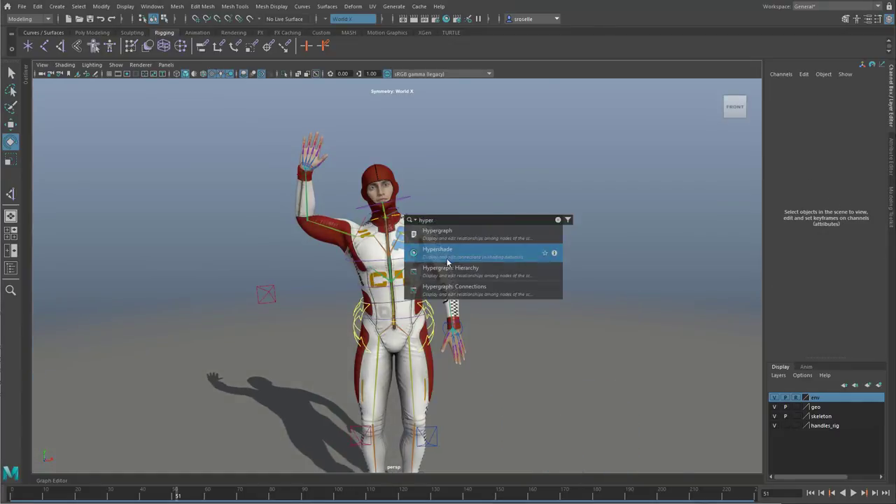
Step: View materials in Hypershade, start a new scene and bring up Open Scene via search
click(437, 249)
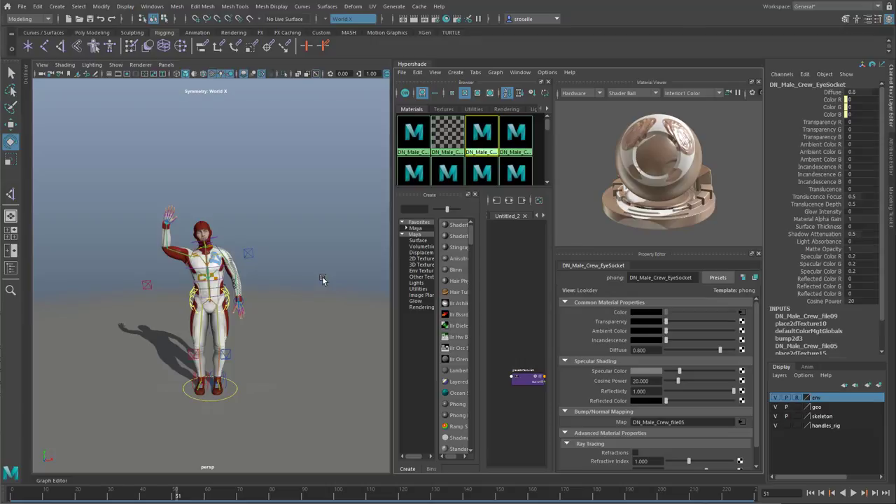
text(open sc)
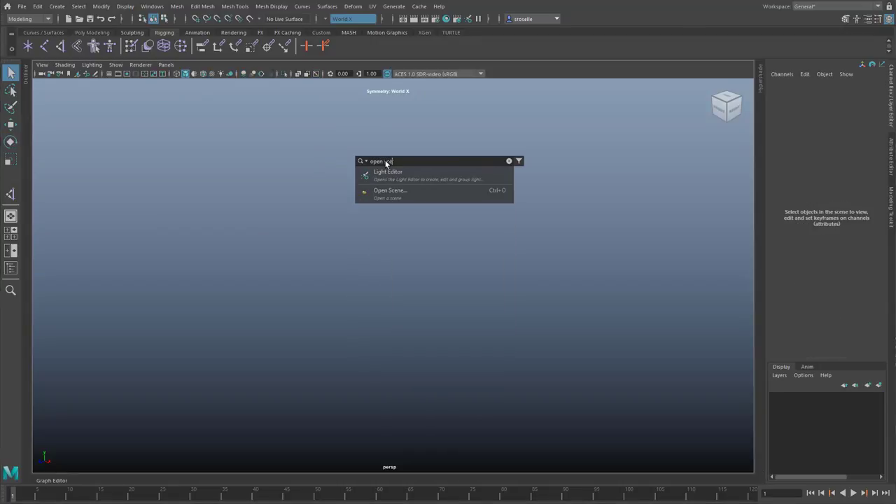
click(389, 191)
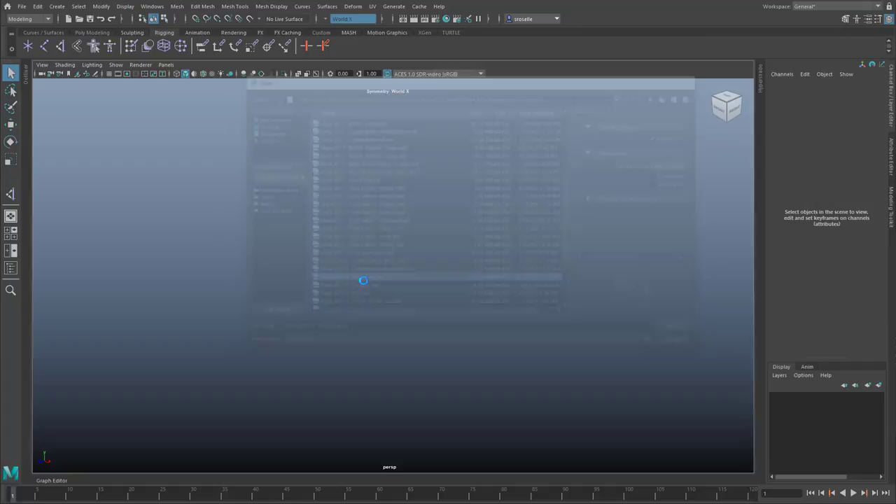